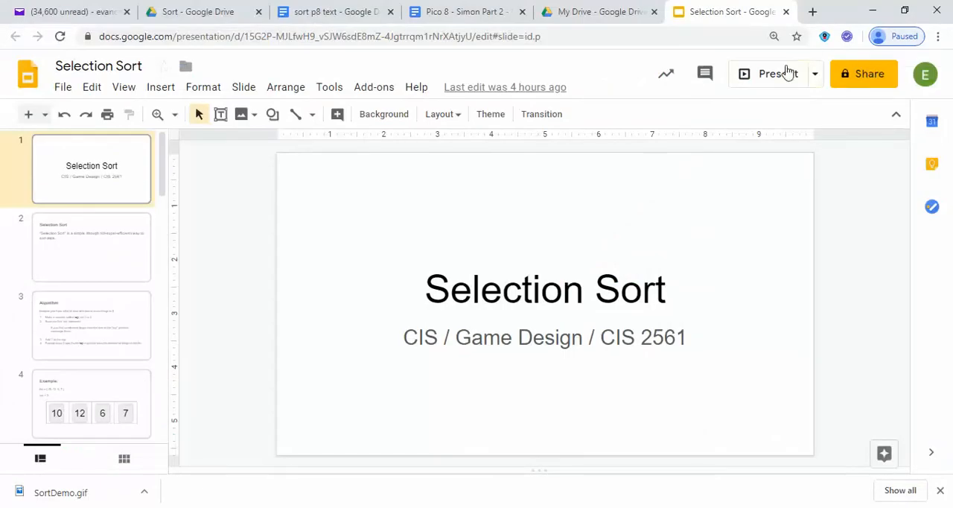
Start the Selection Sort slideshow from its title slide.
click(771, 73)
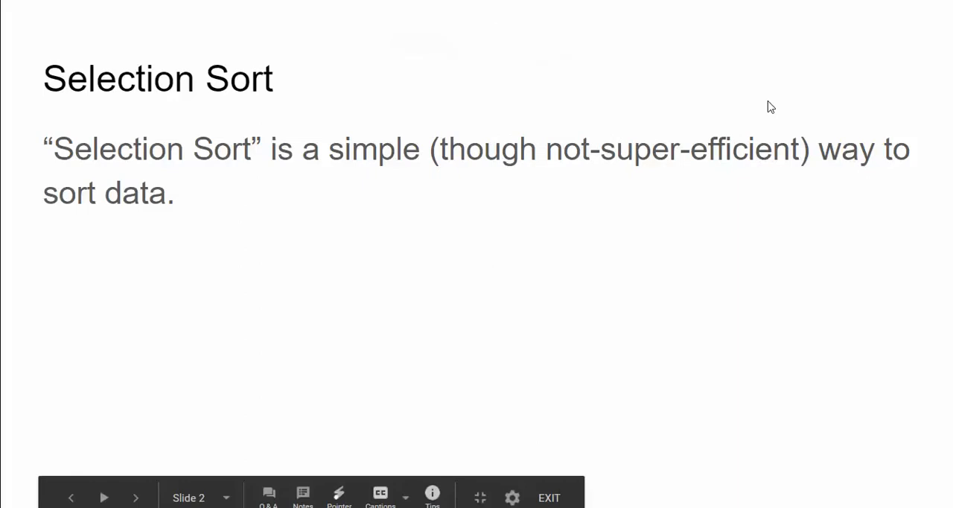
click(135, 497)
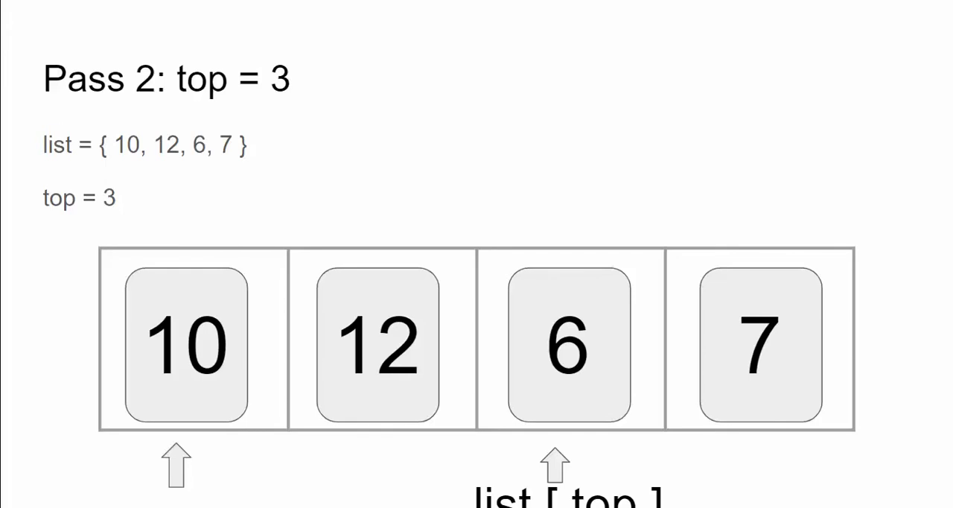
mouse_move(771, 105)
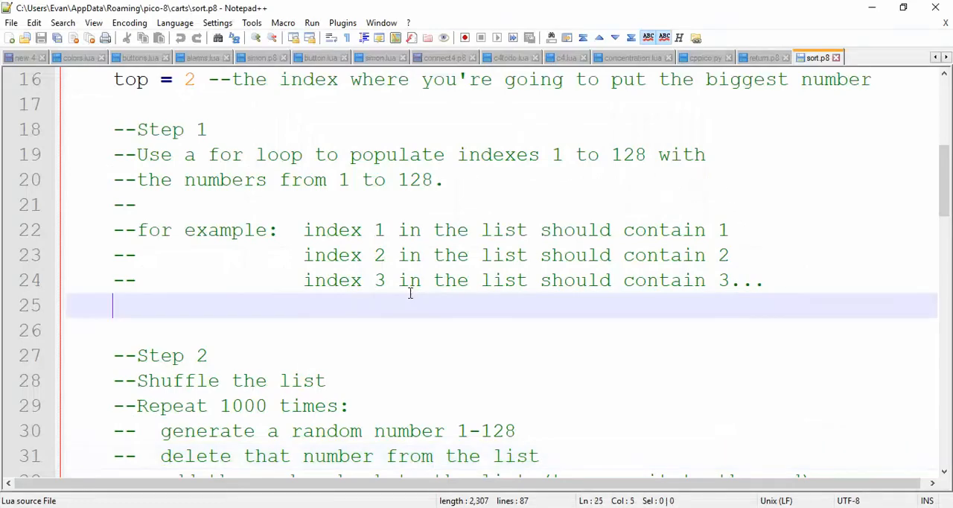
click(402, 254)
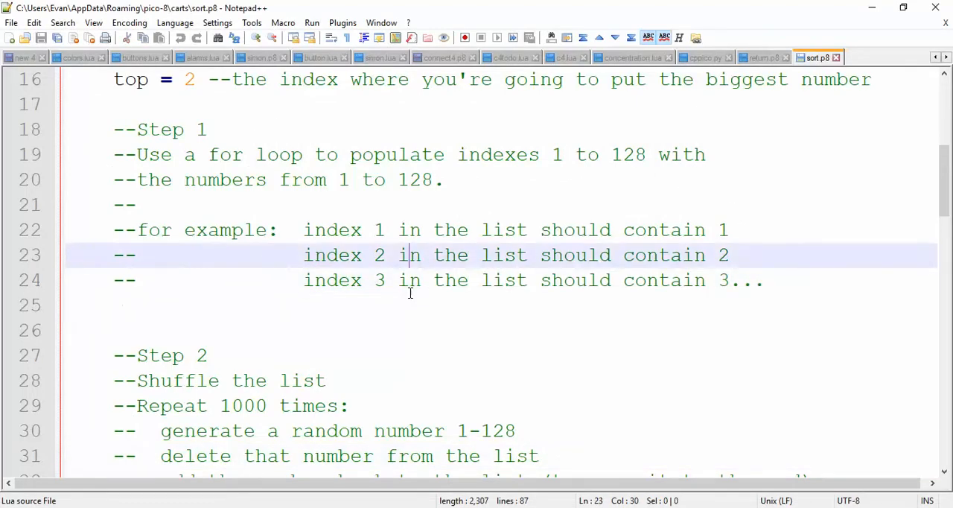
scroll(up, 3)
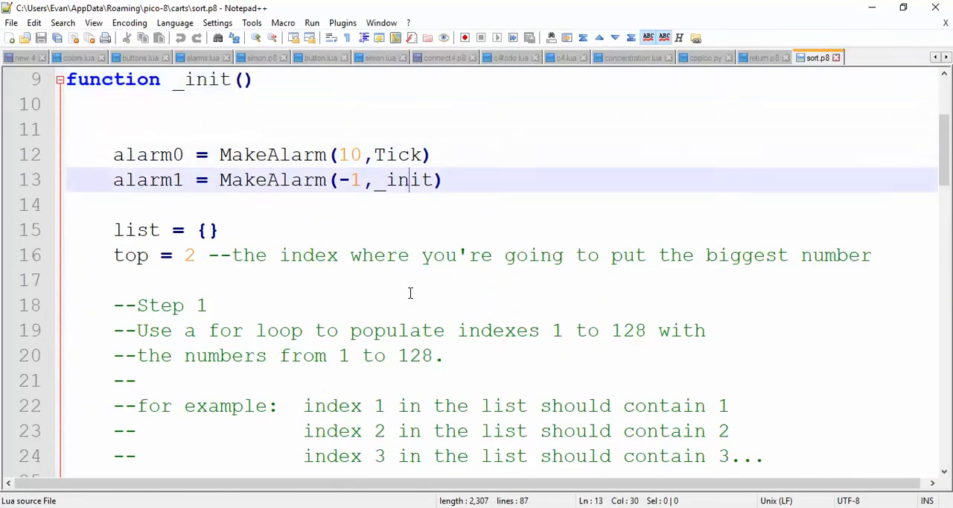
click(402, 406)
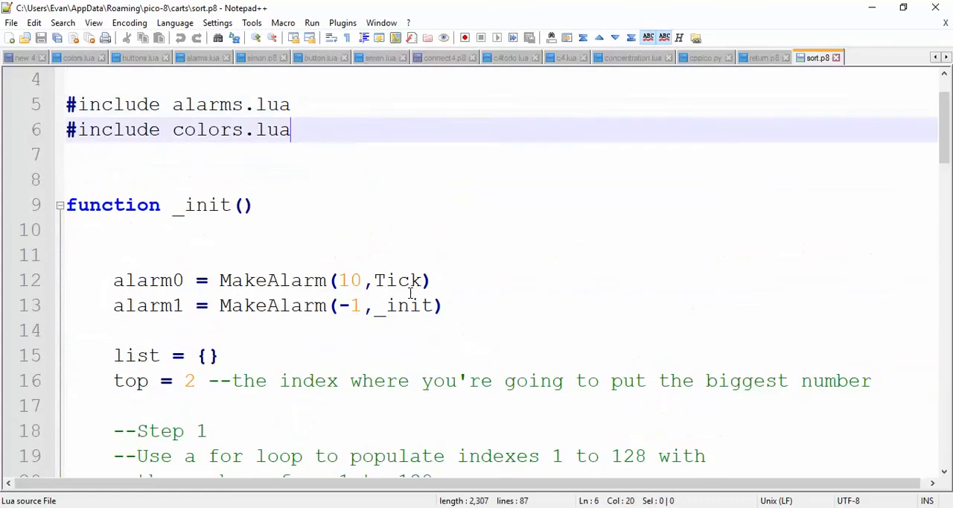
drag(114, 281, 441, 305)
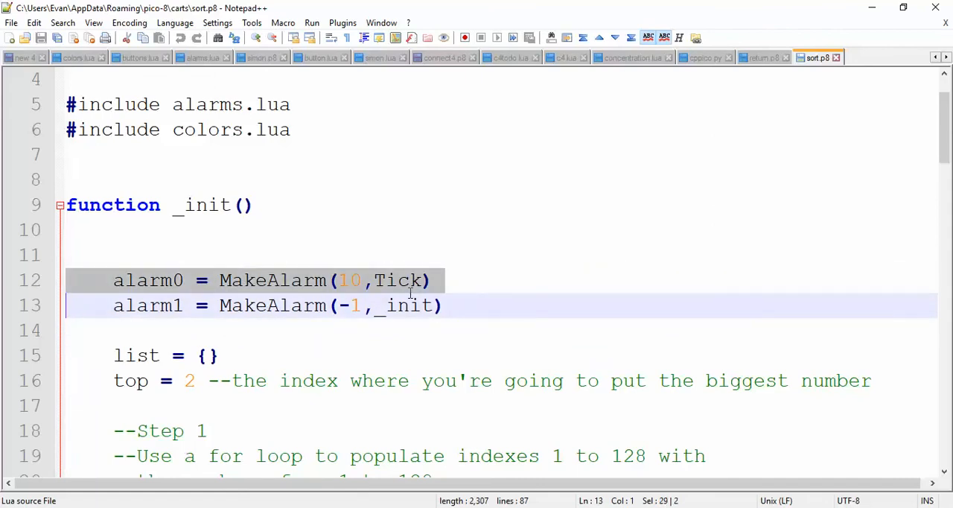
click(426, 280)
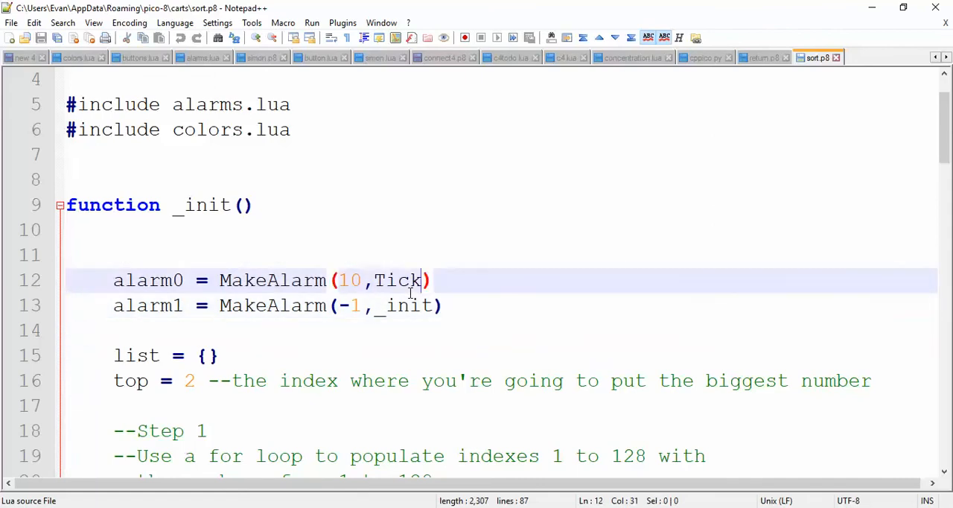
double_click(398, 280)
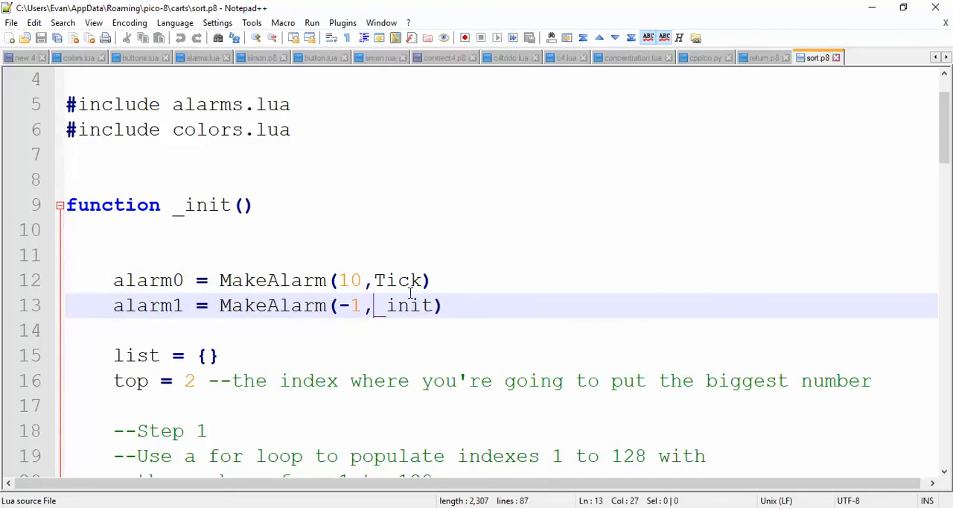
Point out the empty list declaration and highlight the top variable name.
click(369, 380)
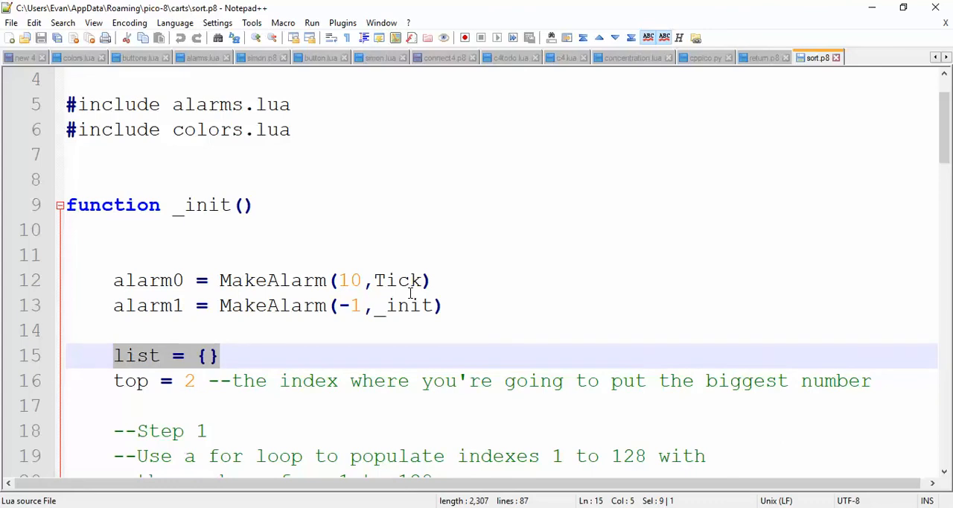
click(130, 380)
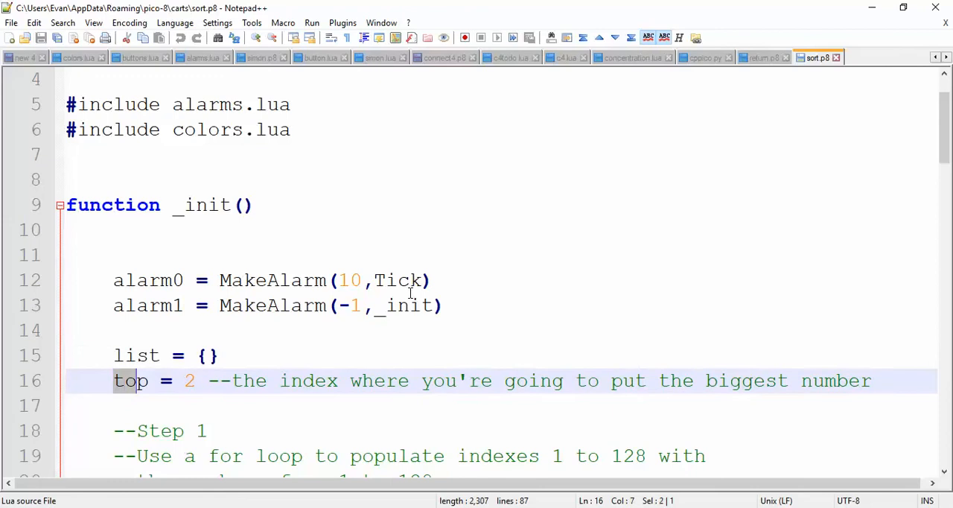
double_click(131, 381)
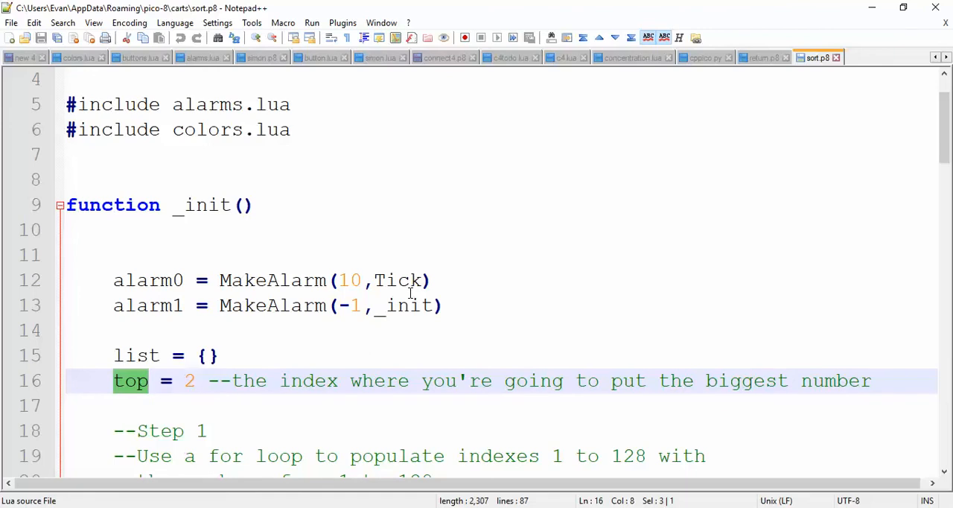
click(147, 431)
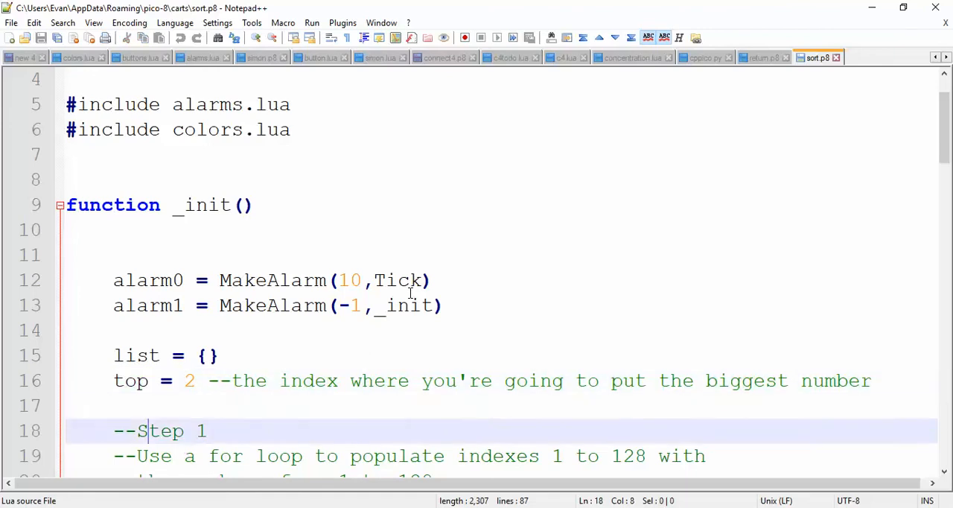
Highlight both alarm setup lines, then scroll down to the Step 2 shuffle comments.
scroll(down, 3)
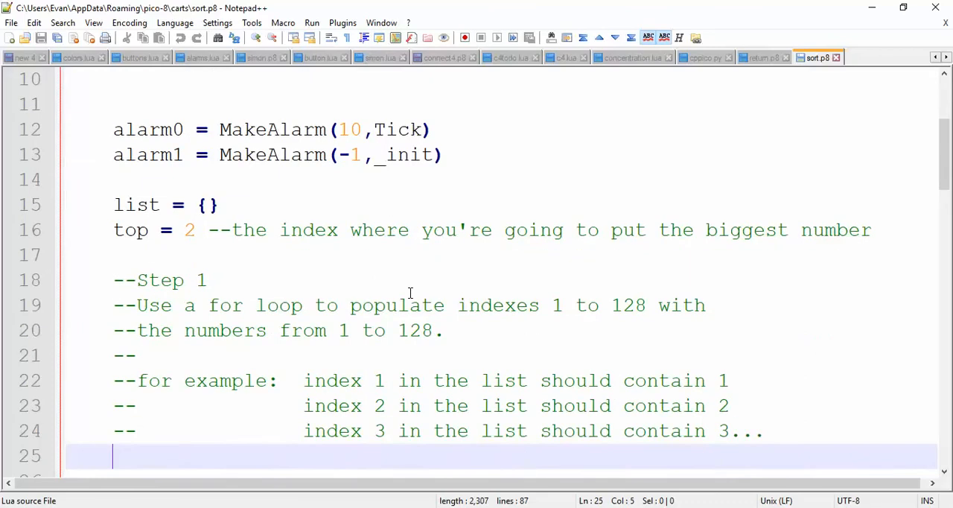
mouse_move(326, 268)
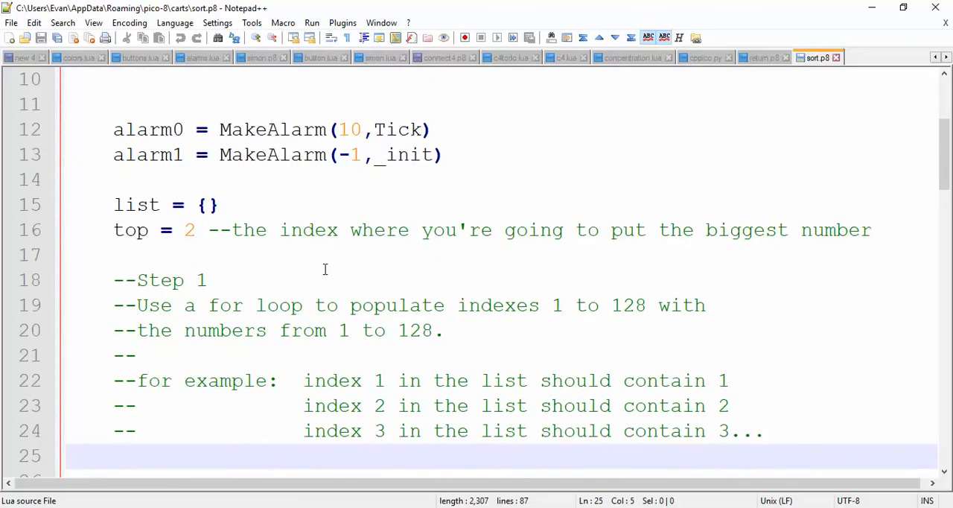
drag(113, 129, 422, 155)
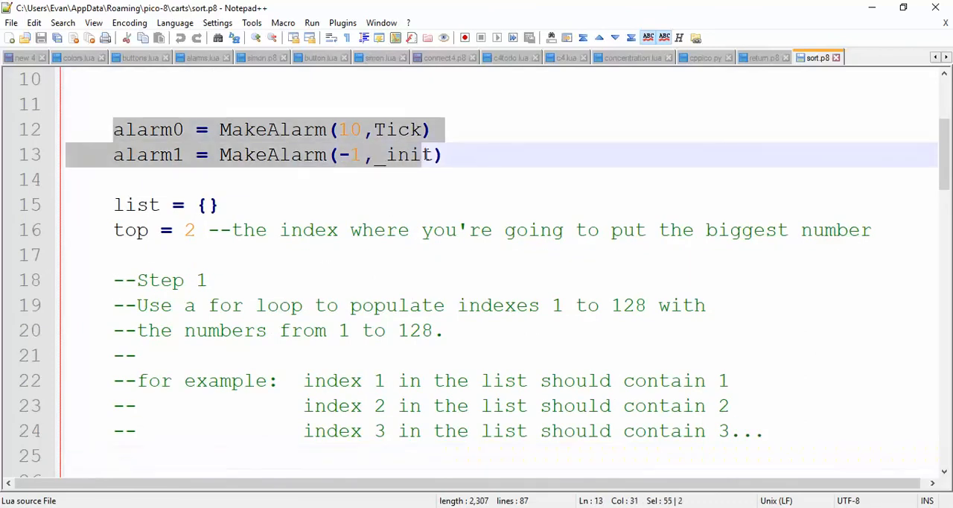
click(224, 205)
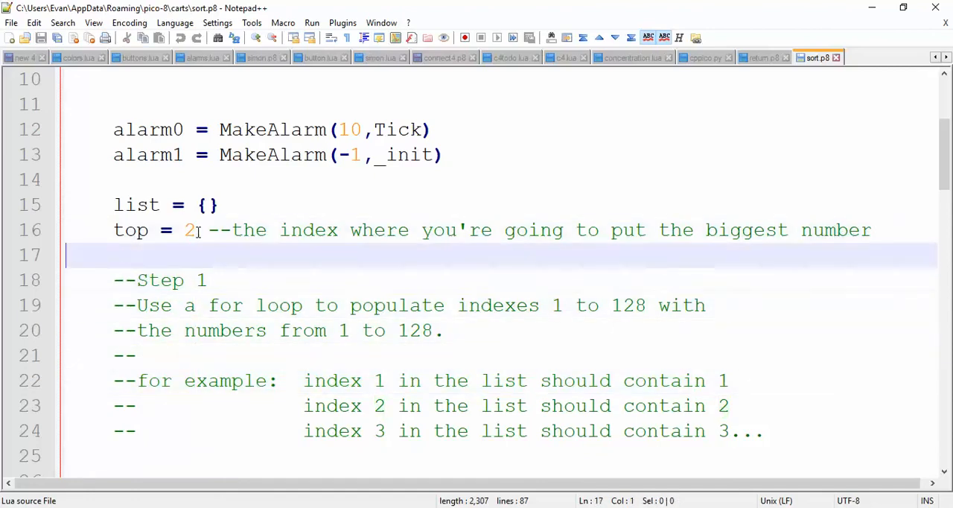
scroll(down, 3)
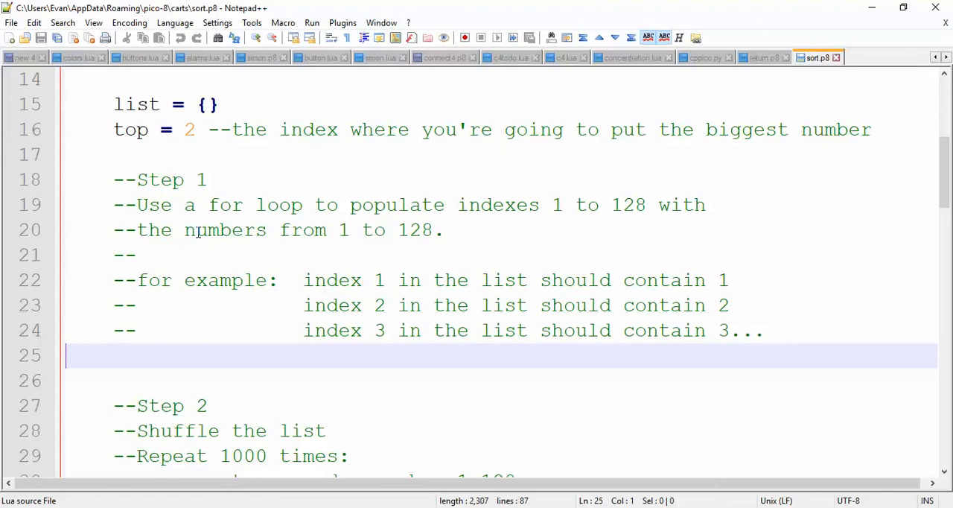
scroll(down, 3)
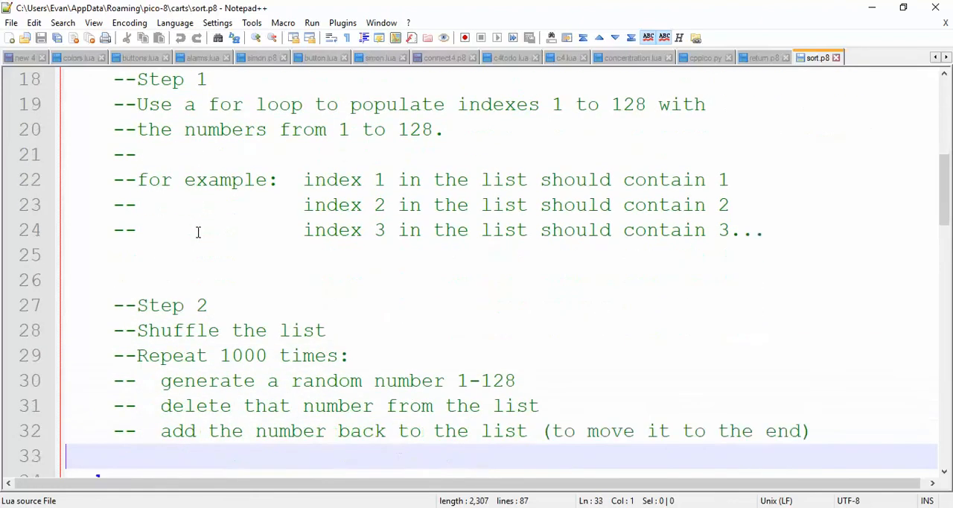
Scroll past the end of _init to the Sort function's instruction comments.
scroll(down, 3)
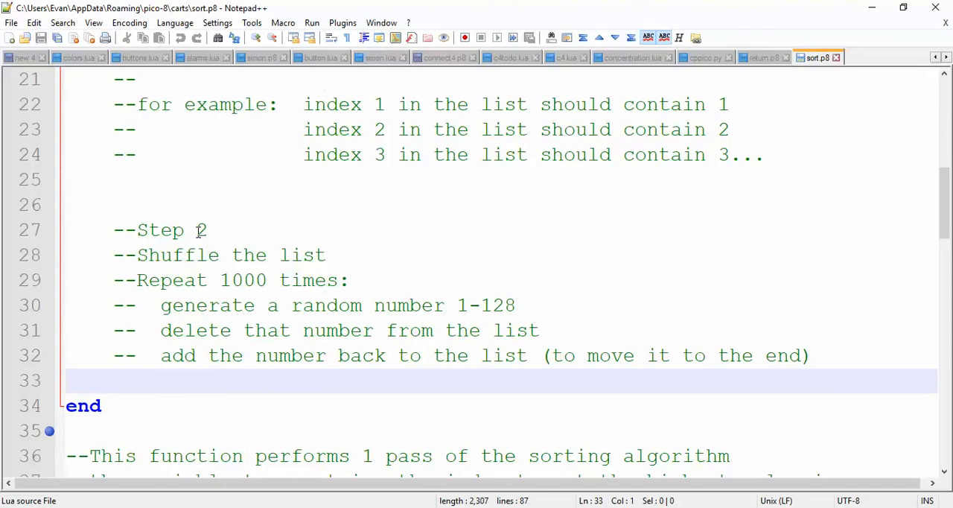
scroll(down, 3)
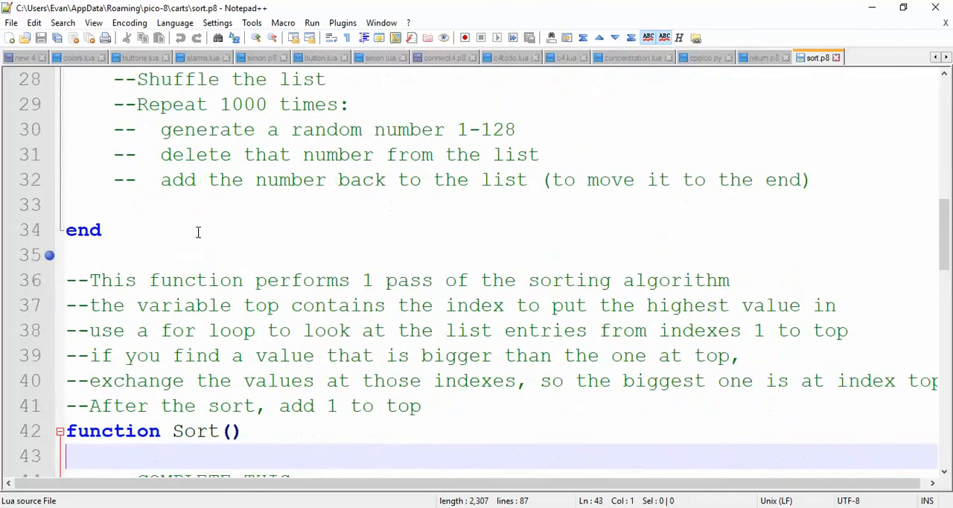
Show all of Sort(), from its COMPLETE THIS placeholder to the end line.
scroll(down, 3)
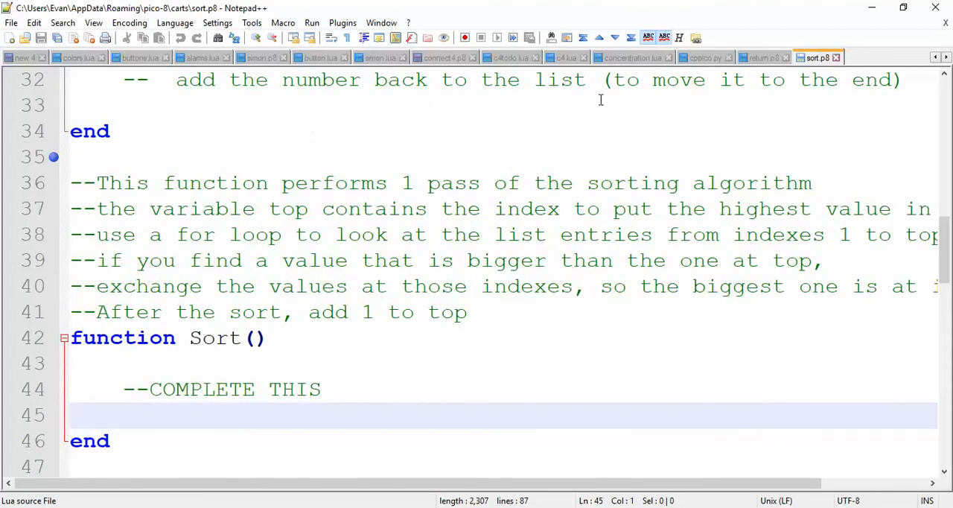
mouse_move(314, 253)
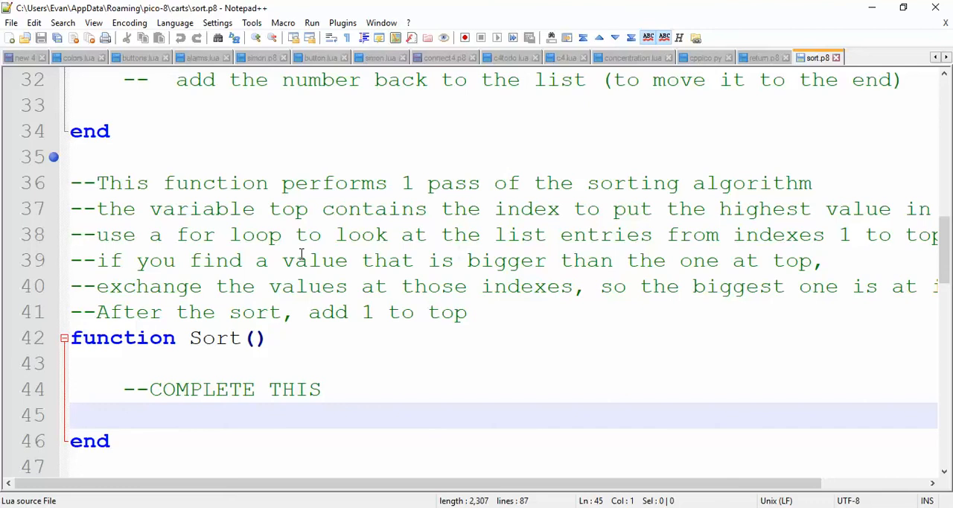
Select line 41's comment about adding 1 to top after sorting.
click(70, 415)
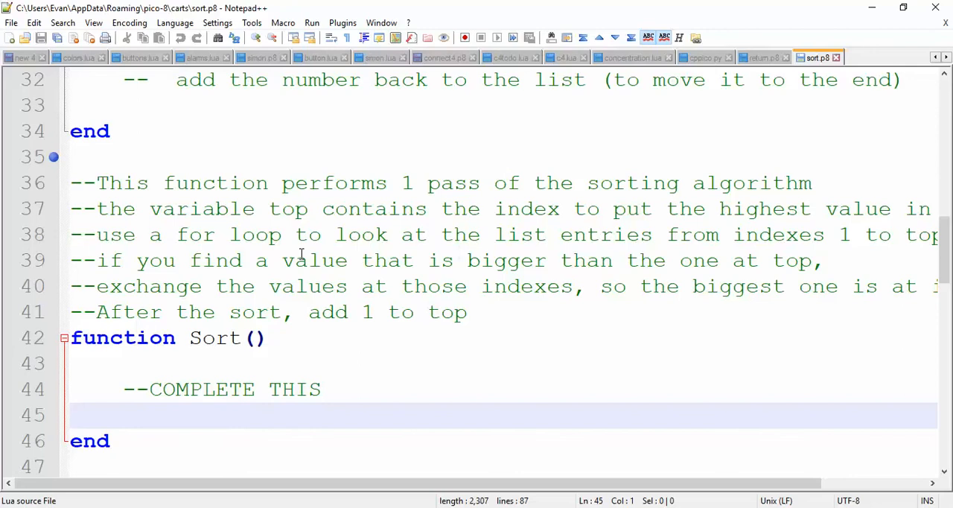
click(71, 415)
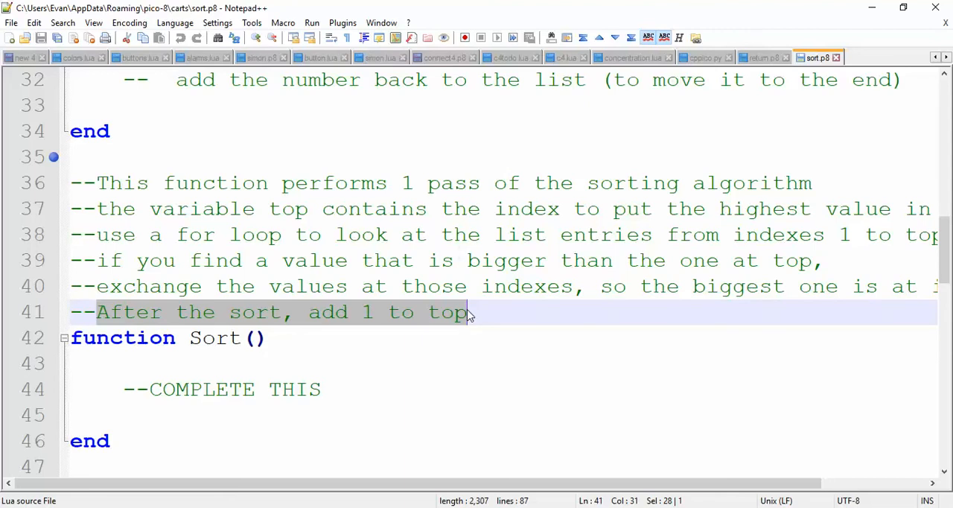
Clear the selection and jump to the top of sort.p8 with Ctrl+Home.
click(467, 286)
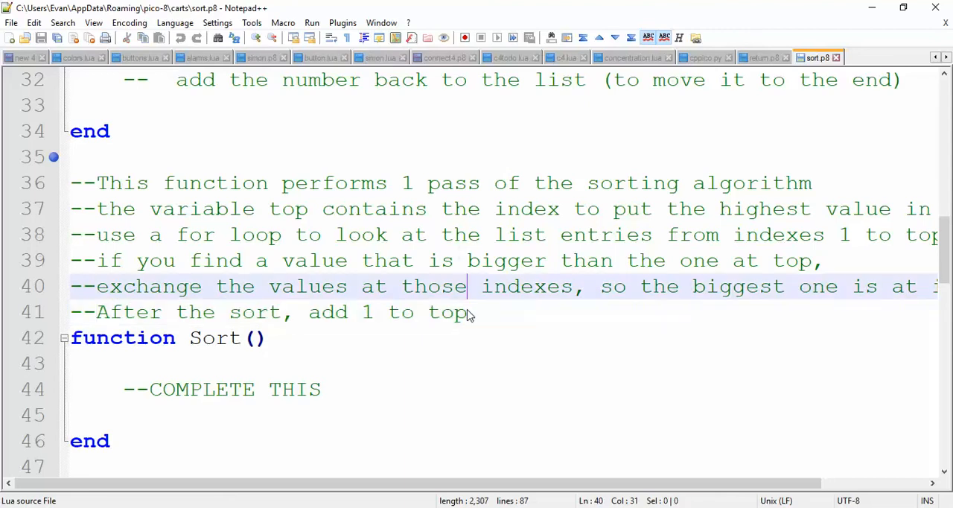
key(ctrl+Home)
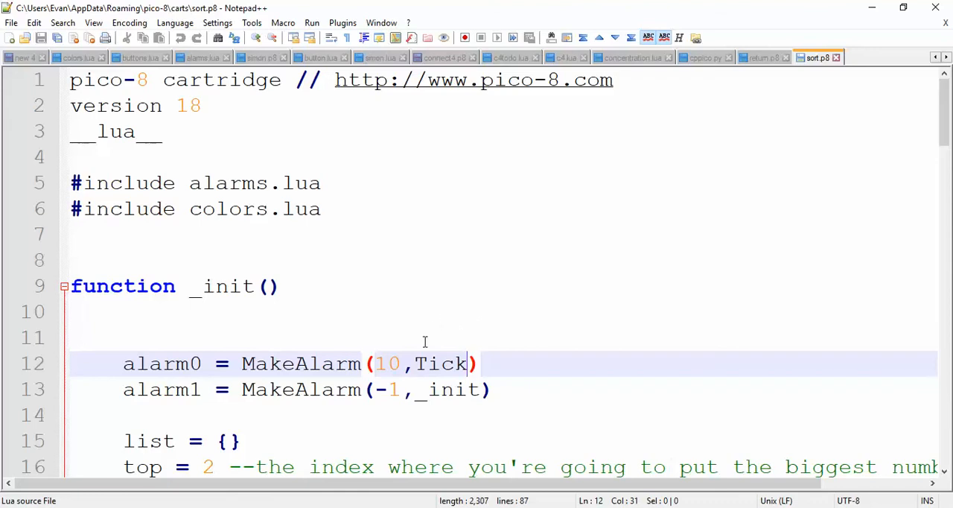
Highlight Tick on line 12, mark the line-32 re-add step, then reach Sort().
double_click(442, 363)
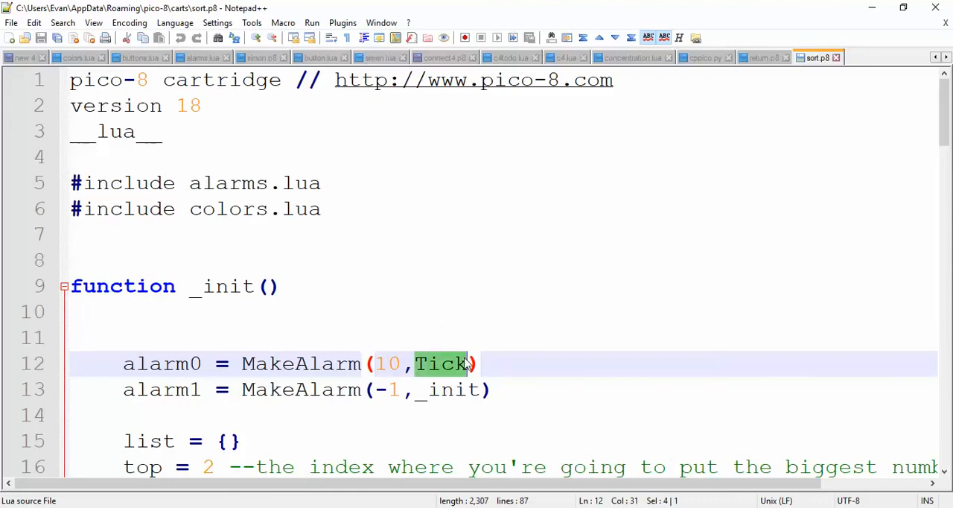
scroll(down, 3)
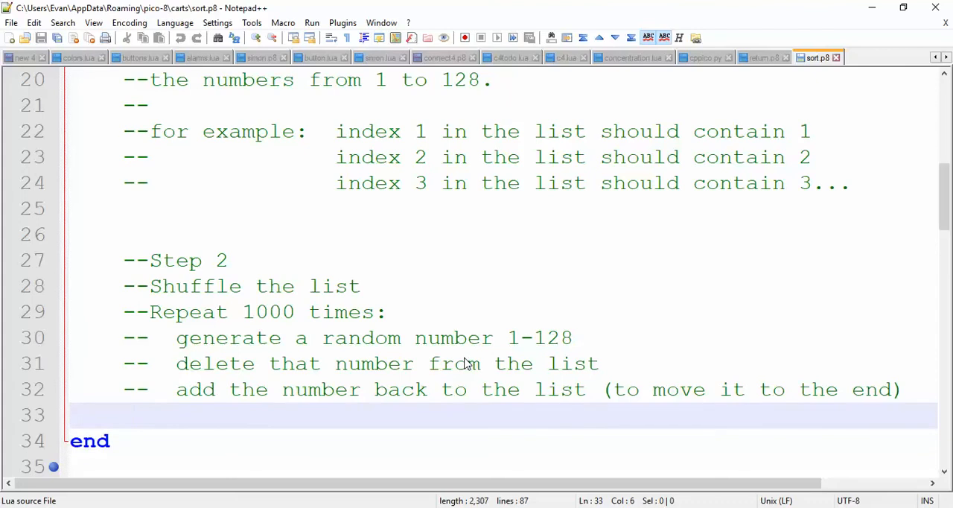
click(136, 415)
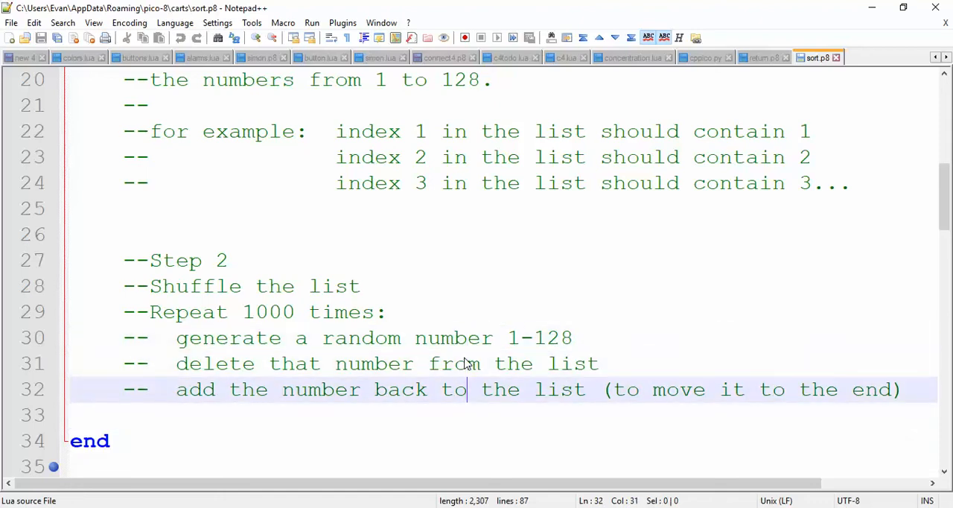
scroll(down, 3)
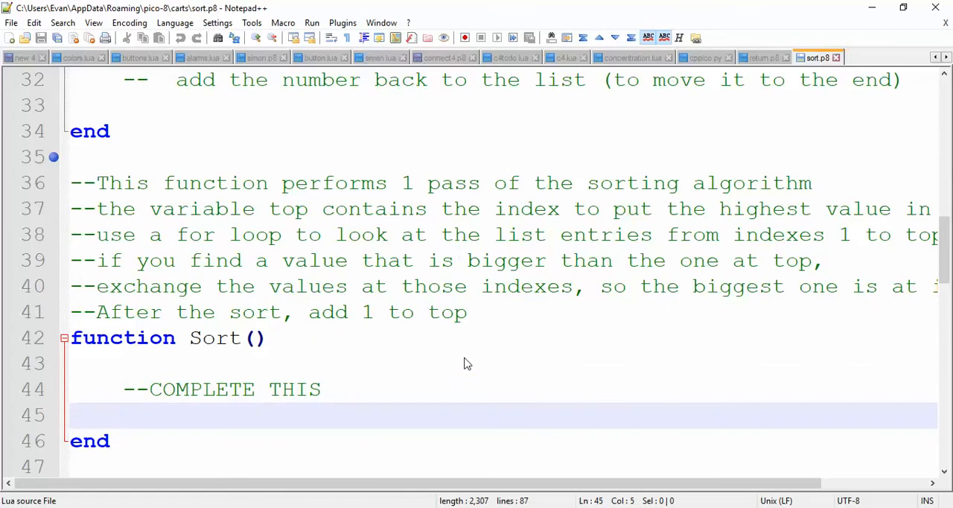
click(122, 415)
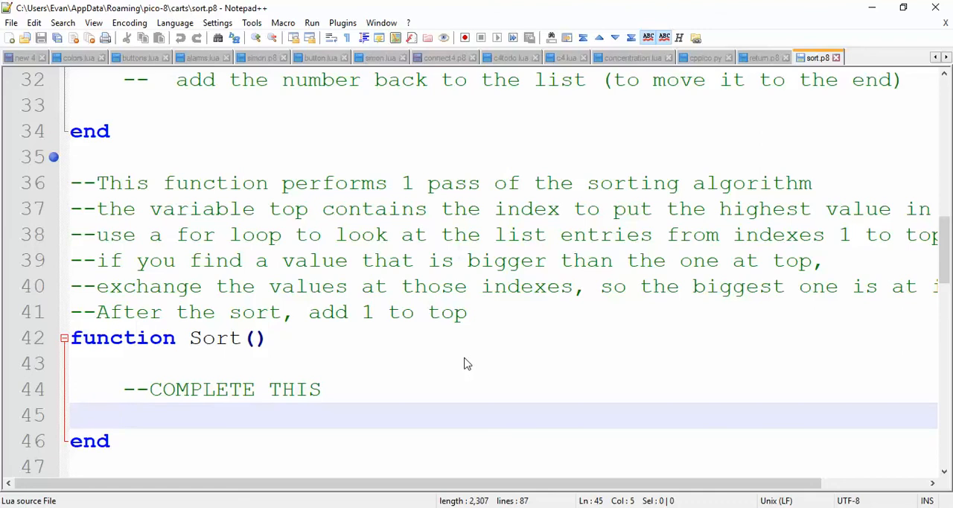
click(123, 415)
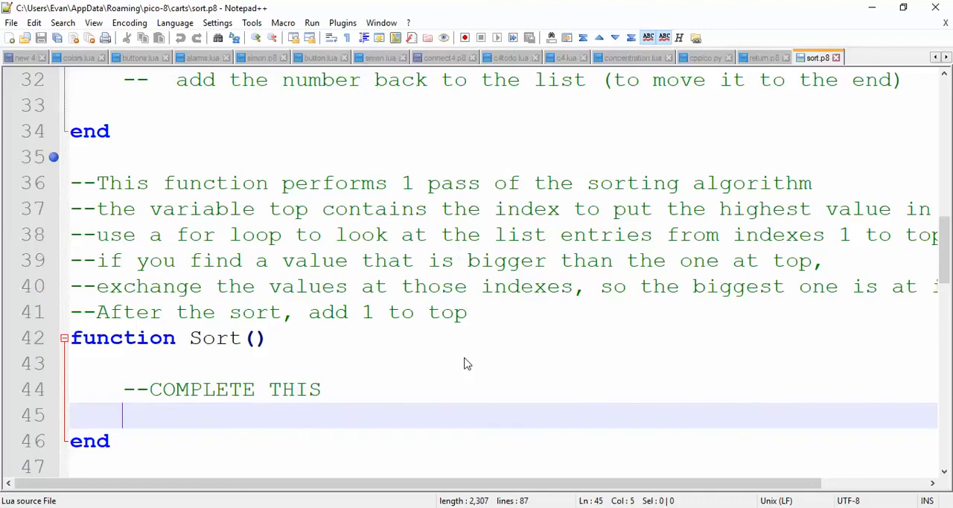